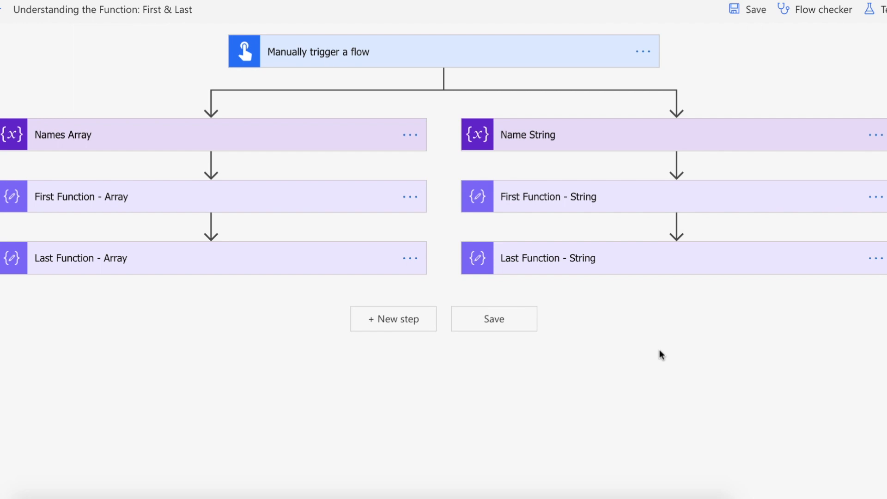
mouse_move(404, 51)
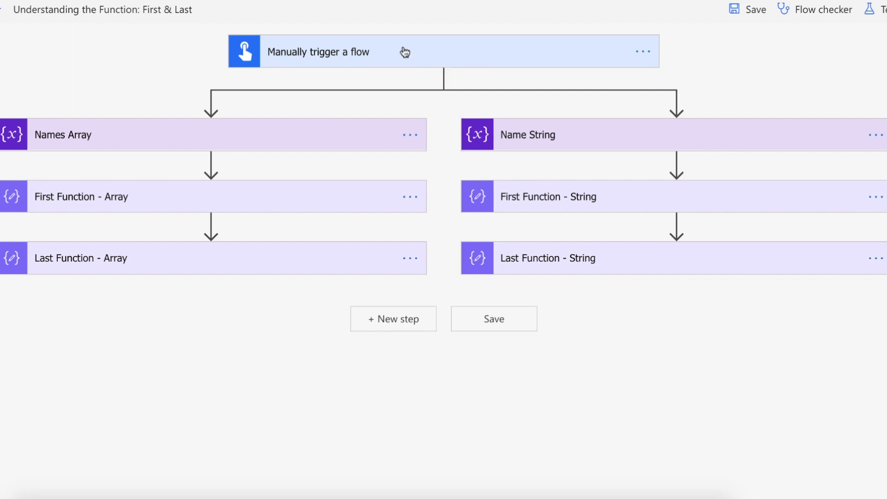
mouse_move(321, 139)
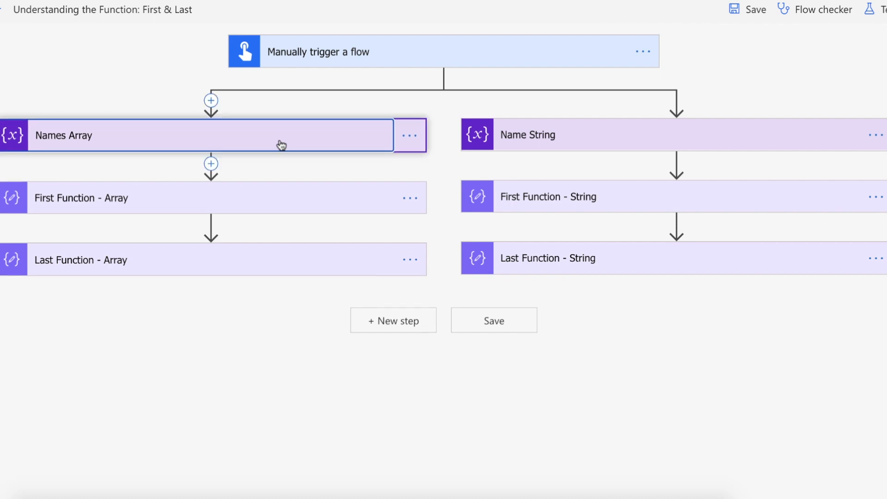
Step: Review the first() and last() expressions applied to the names array
left_click(209, 134)
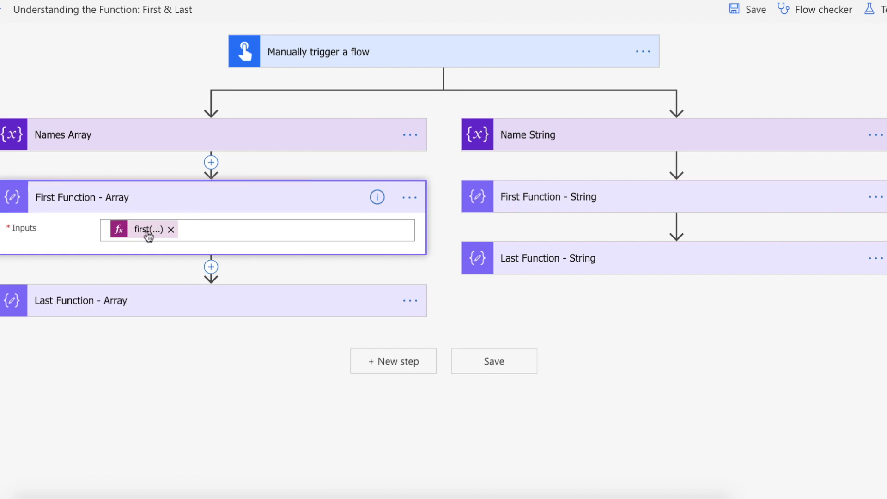
left_click(149, 229)
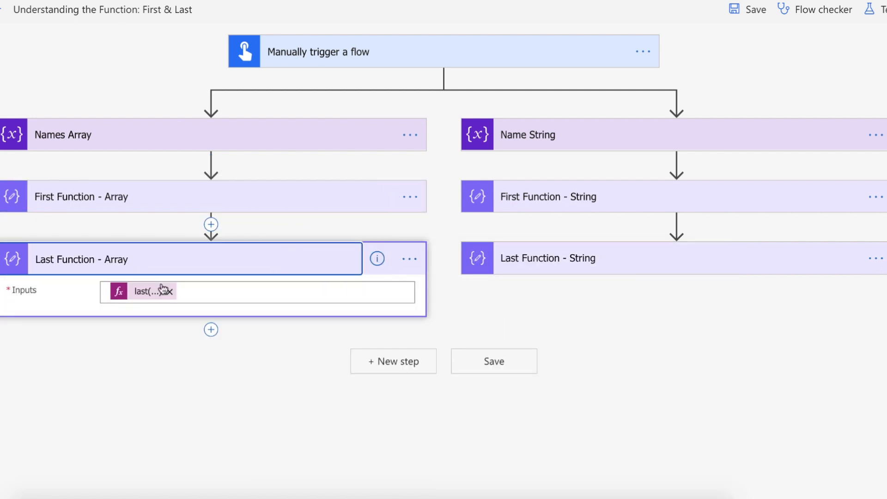
left_click(144, 290)
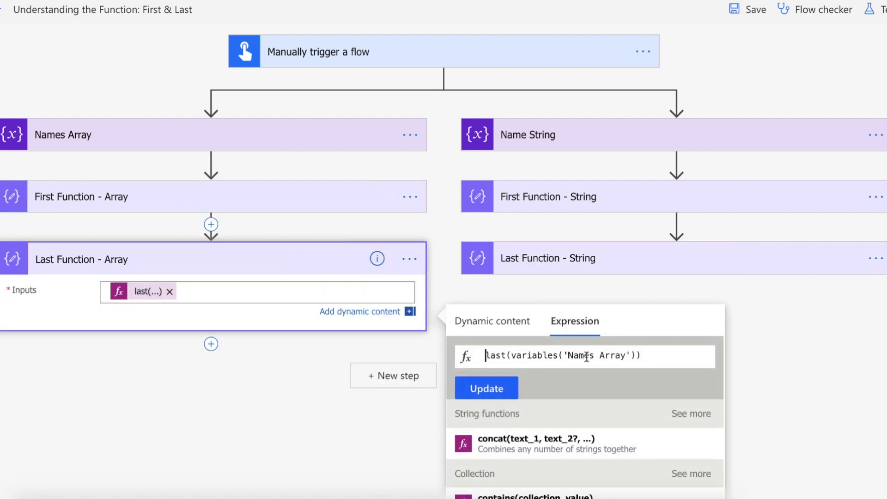
left_click(485, 388)
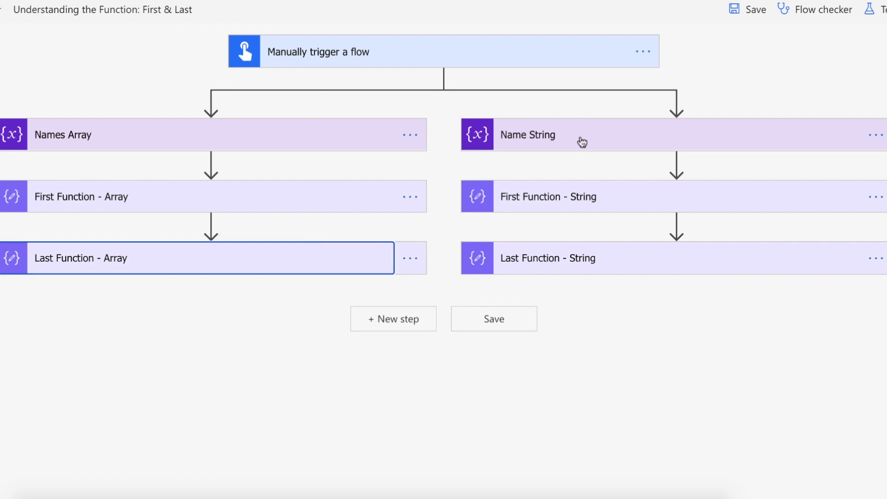
Step: Review the Name String variable and its first() expression, then bring up the flow's test options
left_click(527, 134)
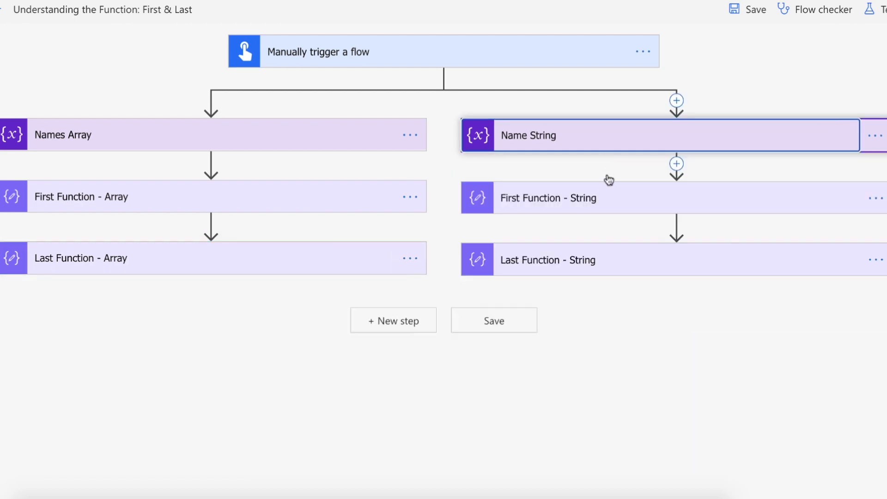
left_click(548, 197)
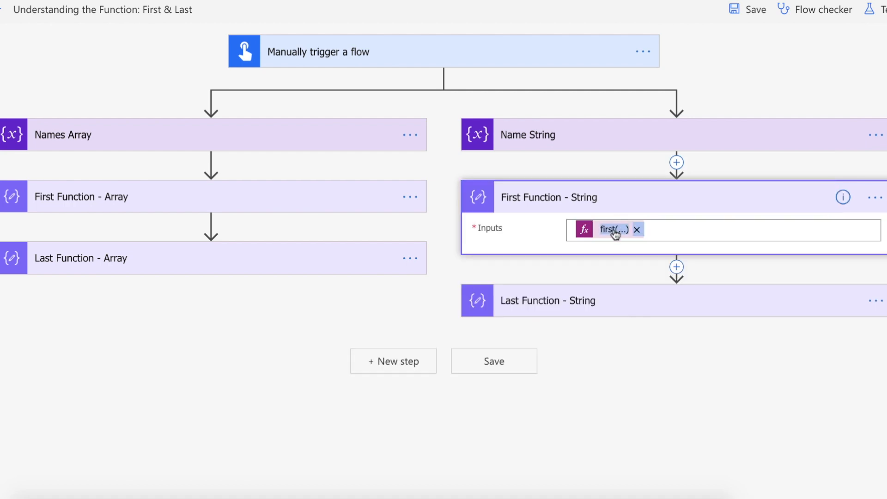
left_click(607, 229)
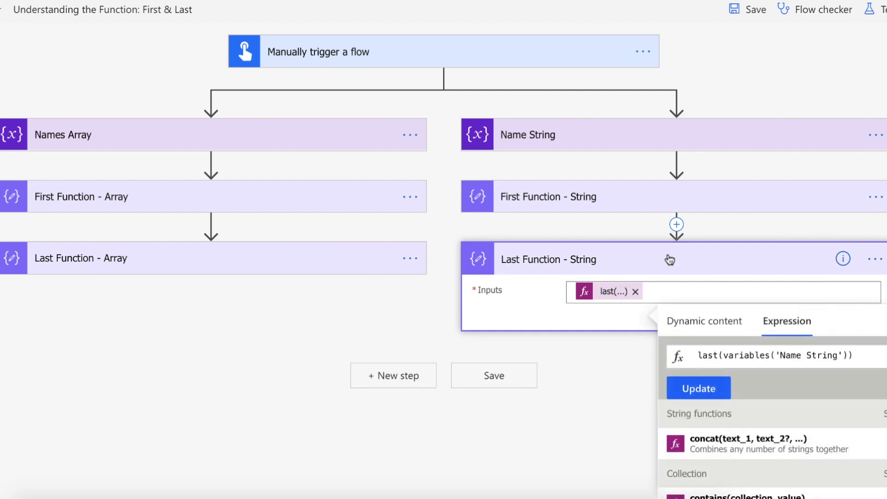
left_click(880, 9)
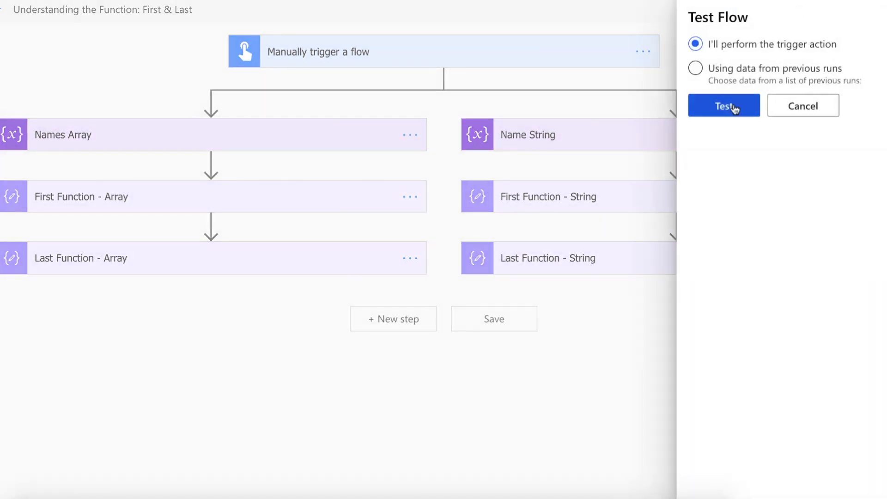
Step: Run a manual-trigger test of the flow and show the completed run results
left_click(724, 106)
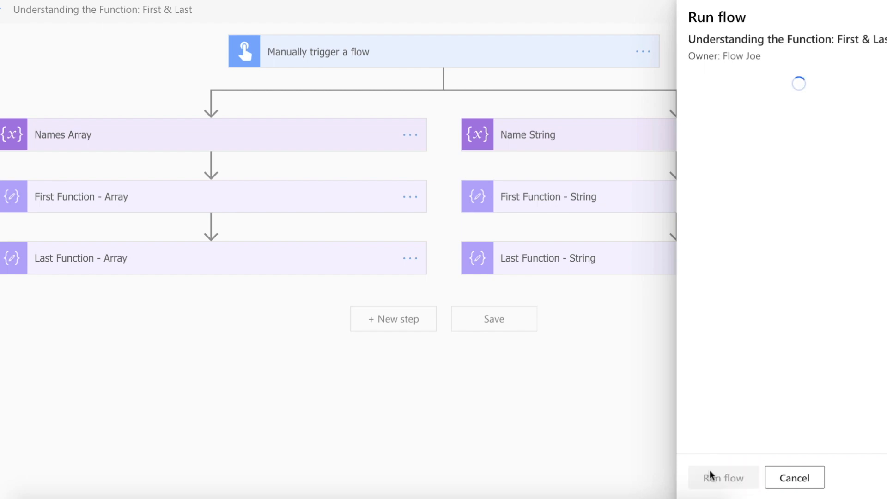
left_click(723, 477)
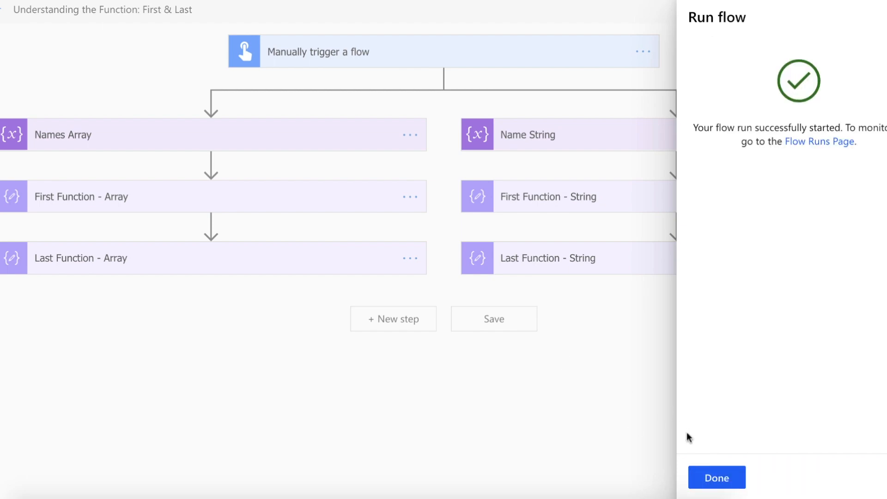
left_click(716, 478)
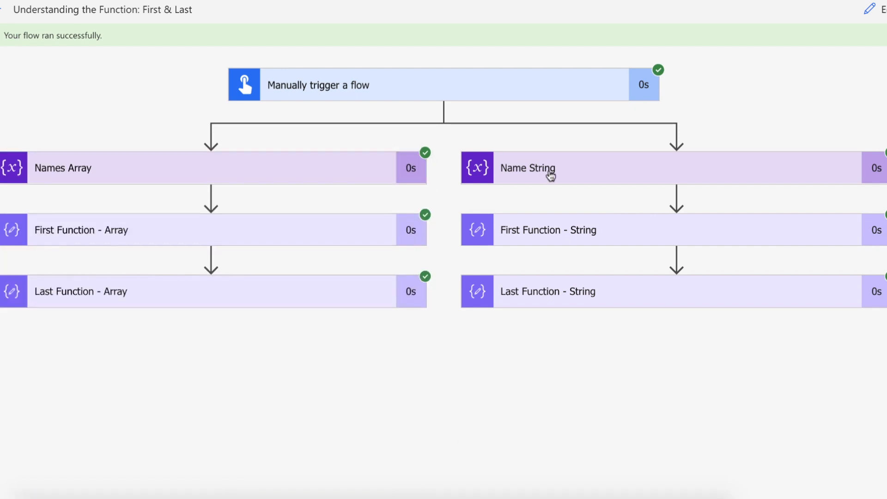
mouse_move(288, 234)
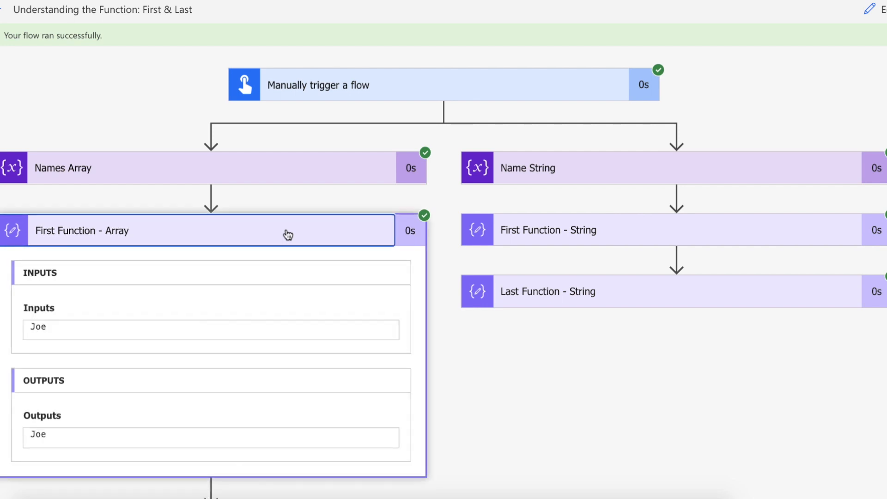
left_click(209, 169)
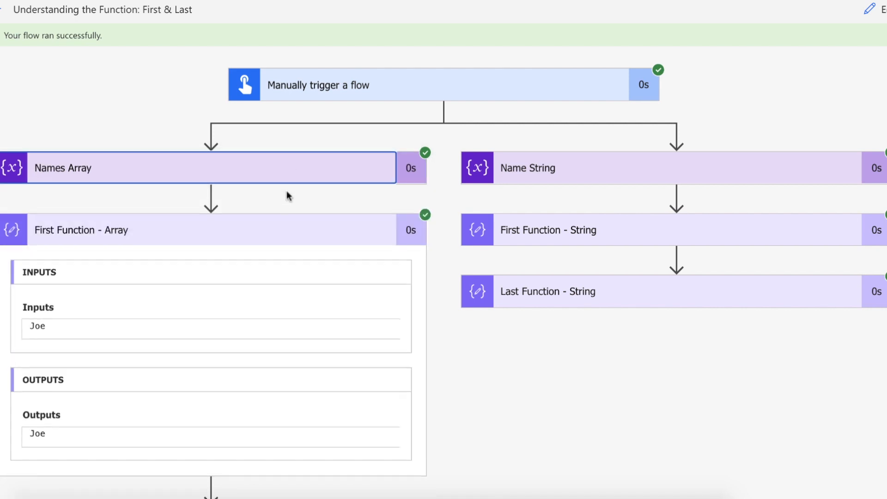
left_click(209, 293)
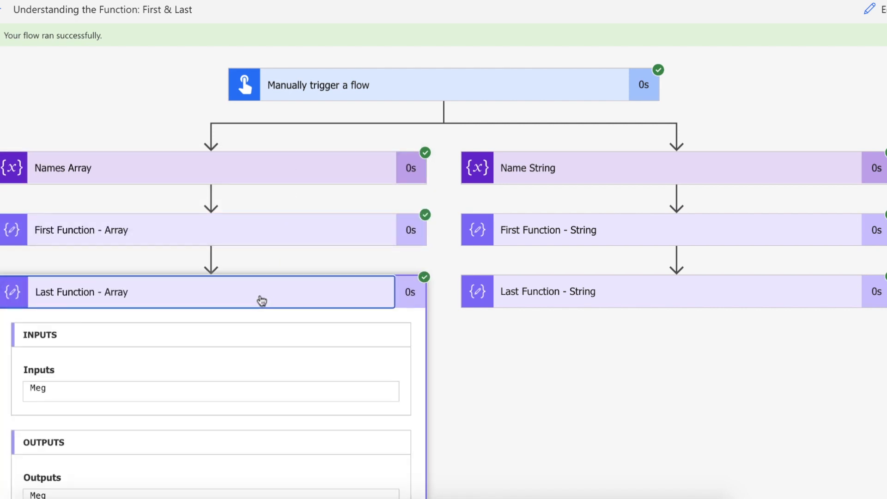
mouse_move(194, 315)
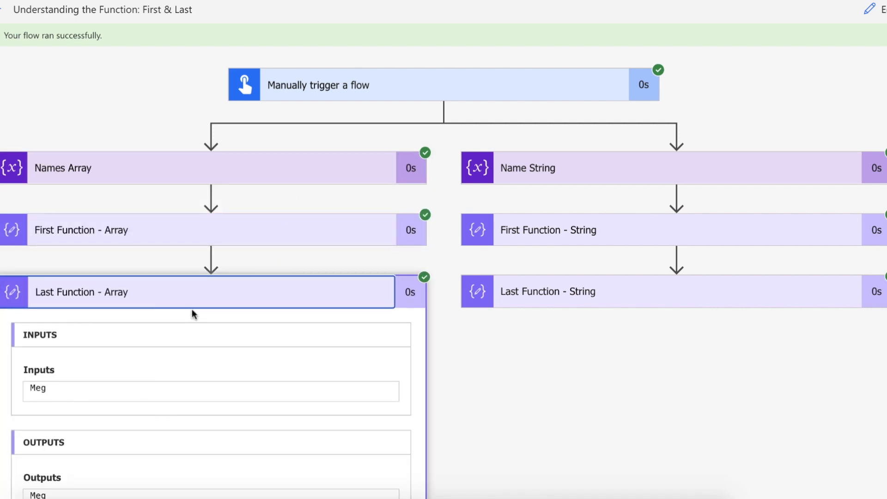
left_click(609, 167)
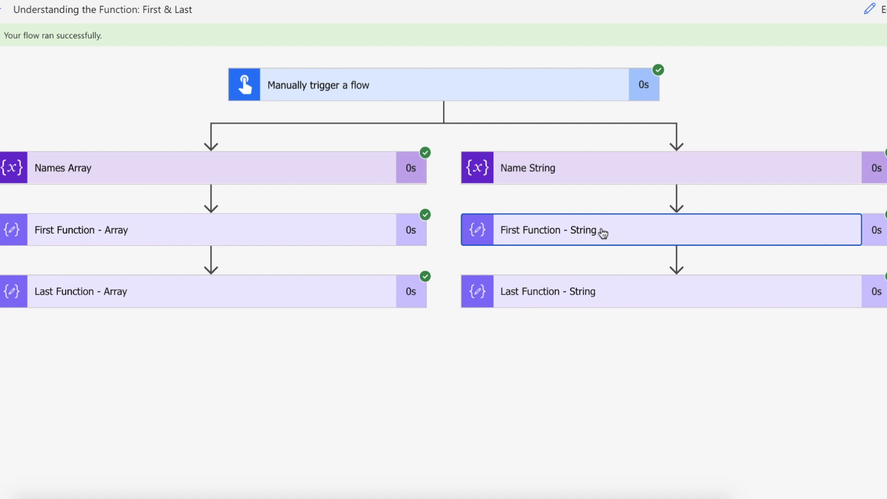
Step: Show the string branch run results: first() returning F and last() returning e
left_click(549, 230)
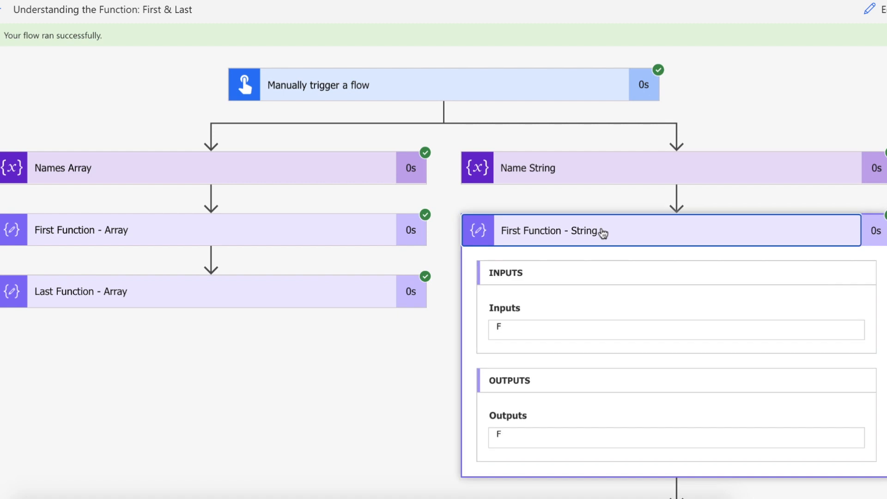
left_click(610, 168)
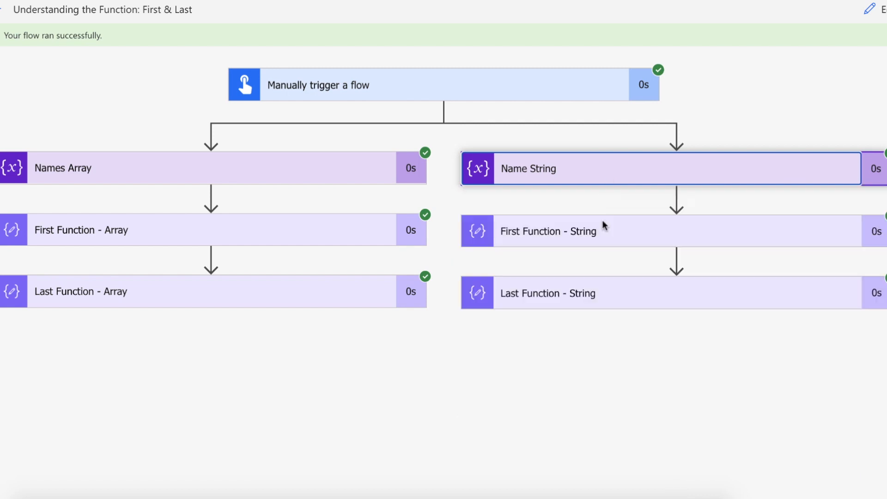
left_click(547, 292)
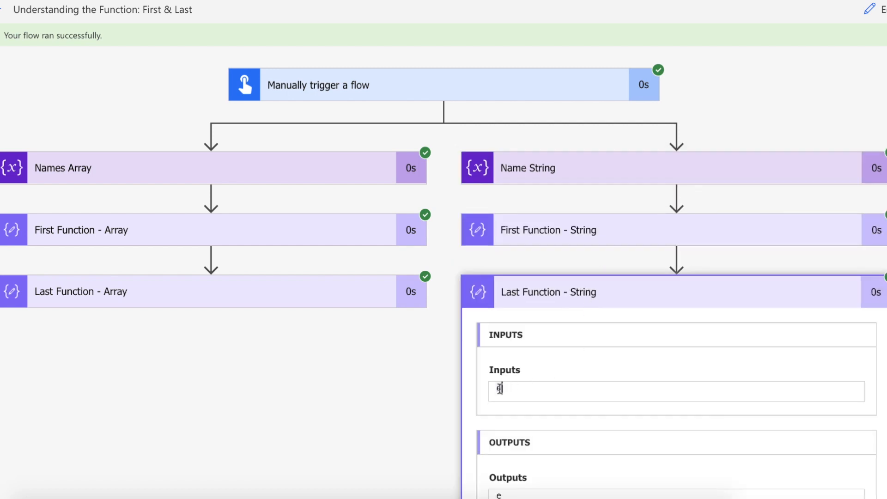